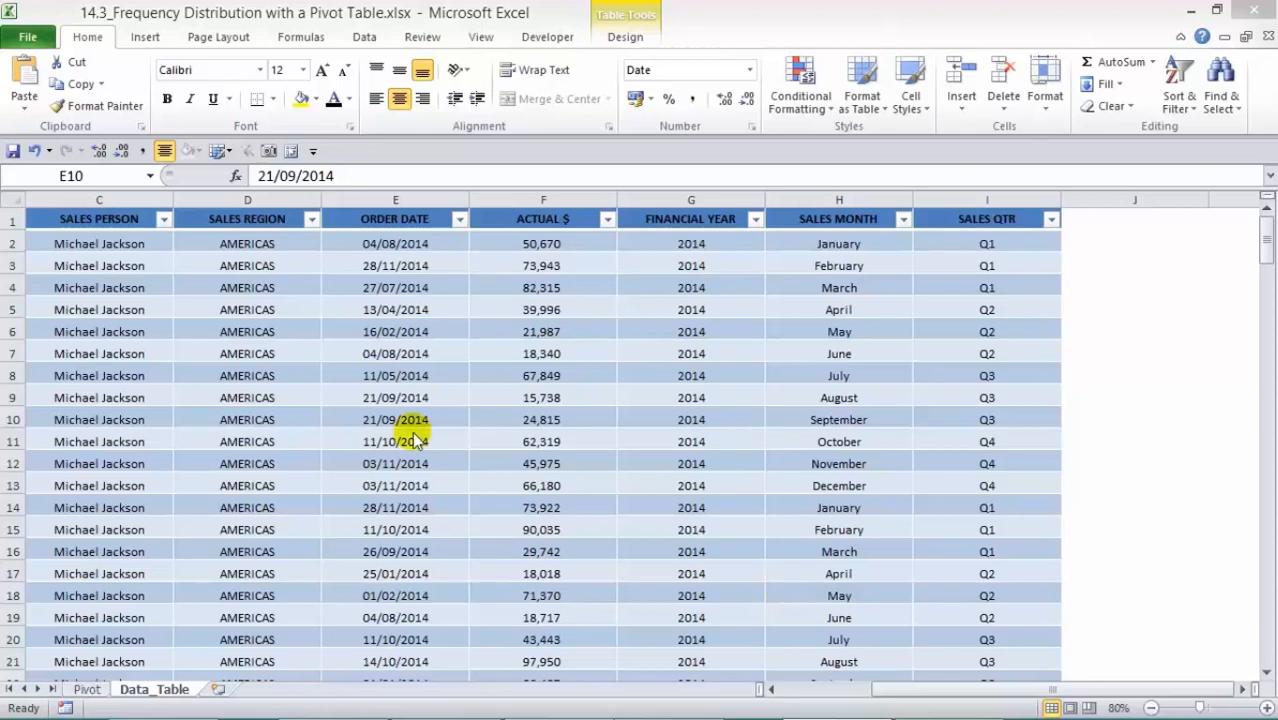
{"action": "mouse_move", "coordinate": [603, 258]}
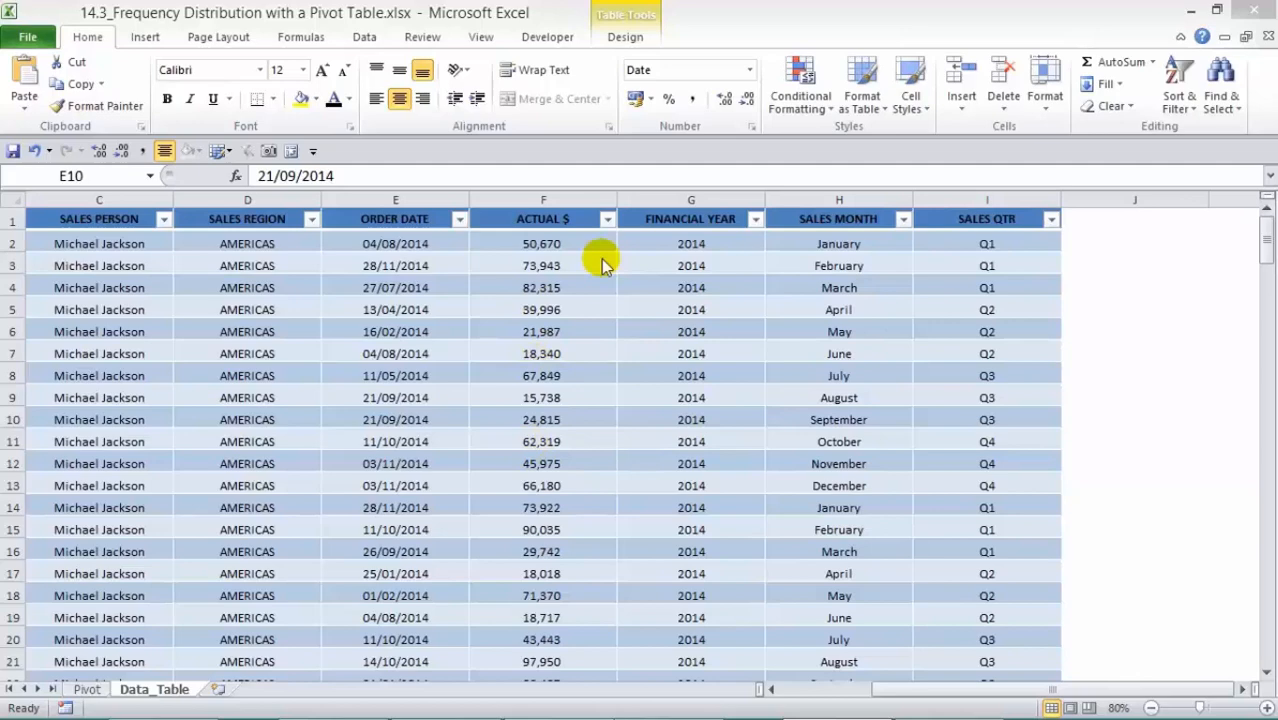
{"action": "mouse_move", "coordinate": [588, 531]}
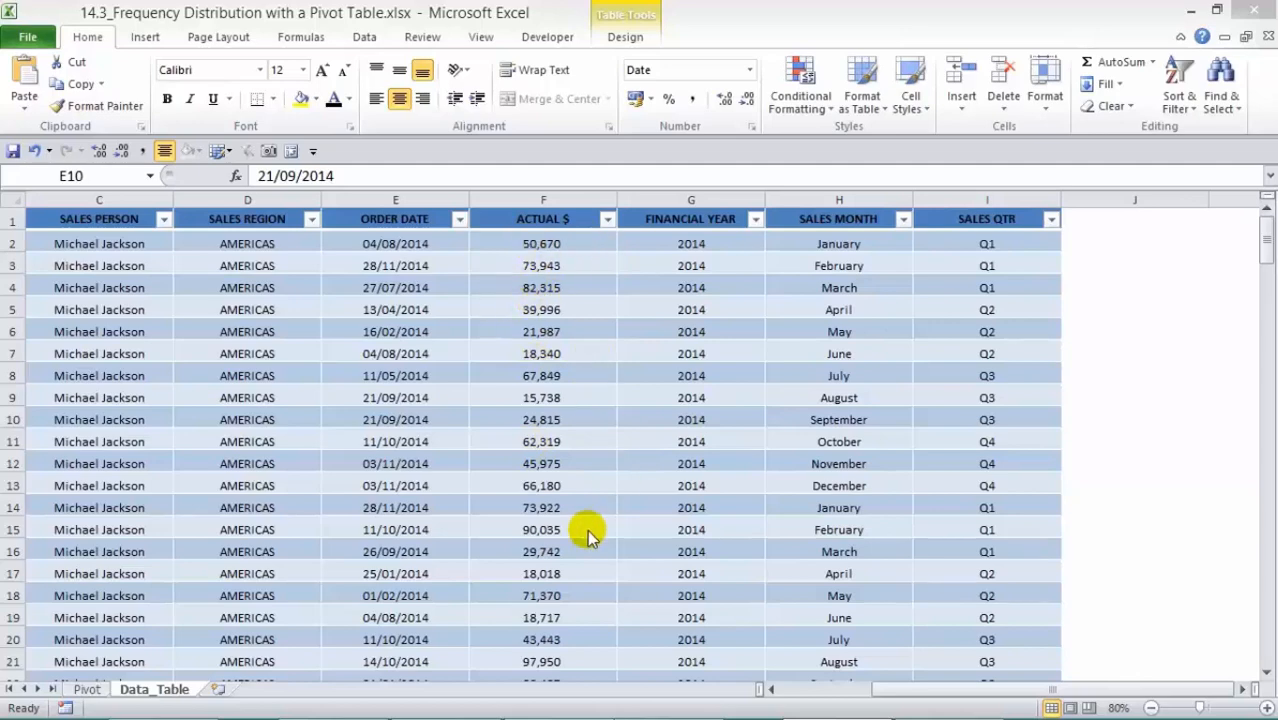
Insert a PivotTable from the sales table, destined for the existing Pivot sheet
{"action": "left_click", "coordinate": [145, 37]}
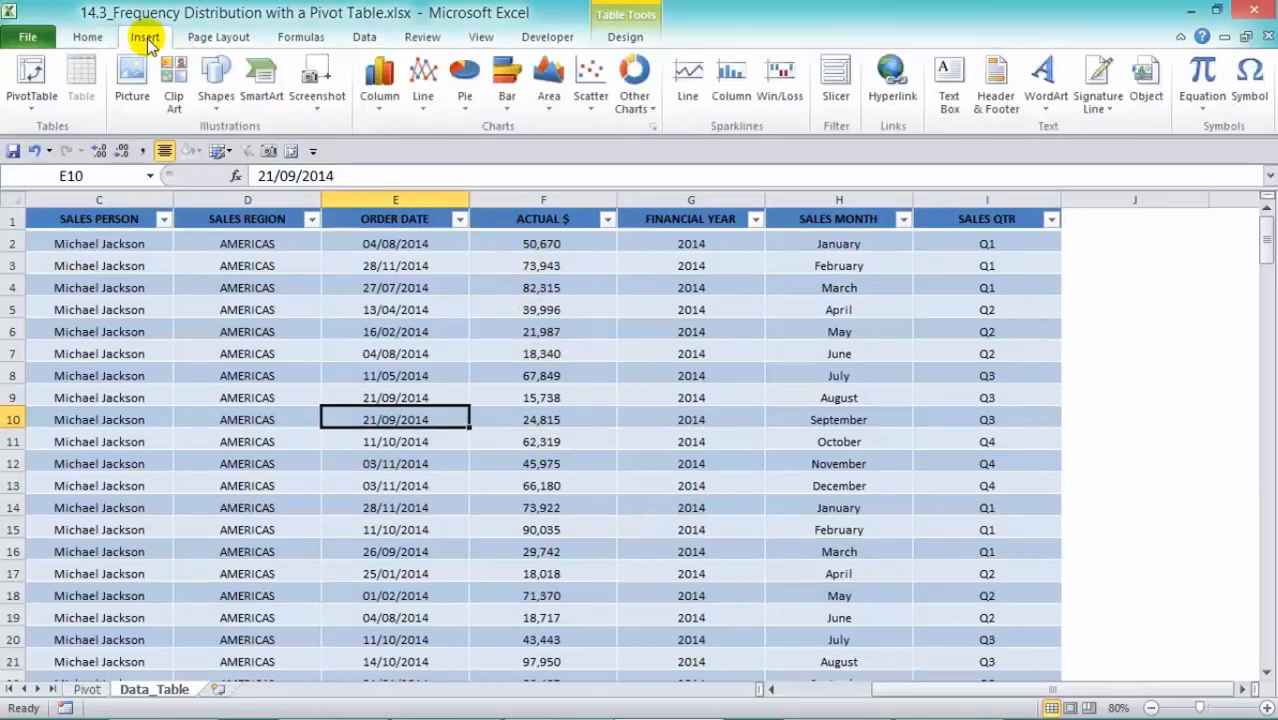
{"action": "left_click", "coordinate": [31, 80]}
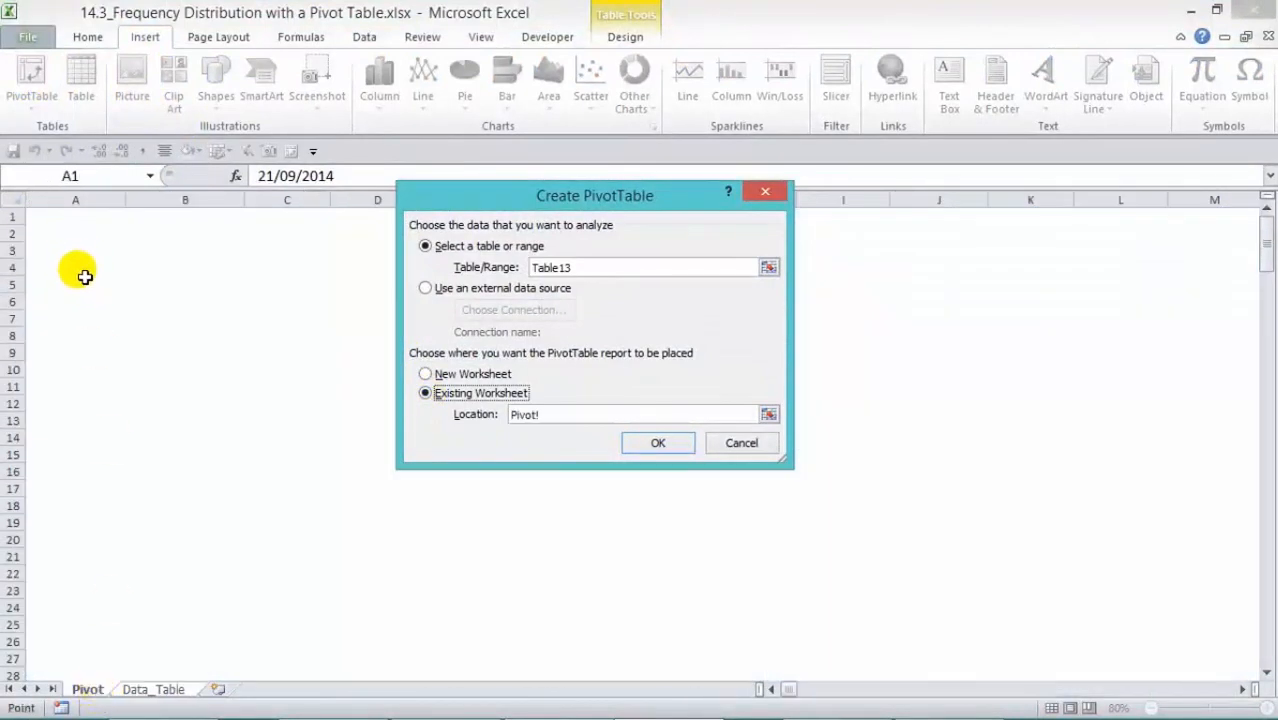
Place the pivot on the Pivot sheet, add ACTUAL $, and summarise it by Count
{"action": "left_click", "coordinate": [658, 443]}
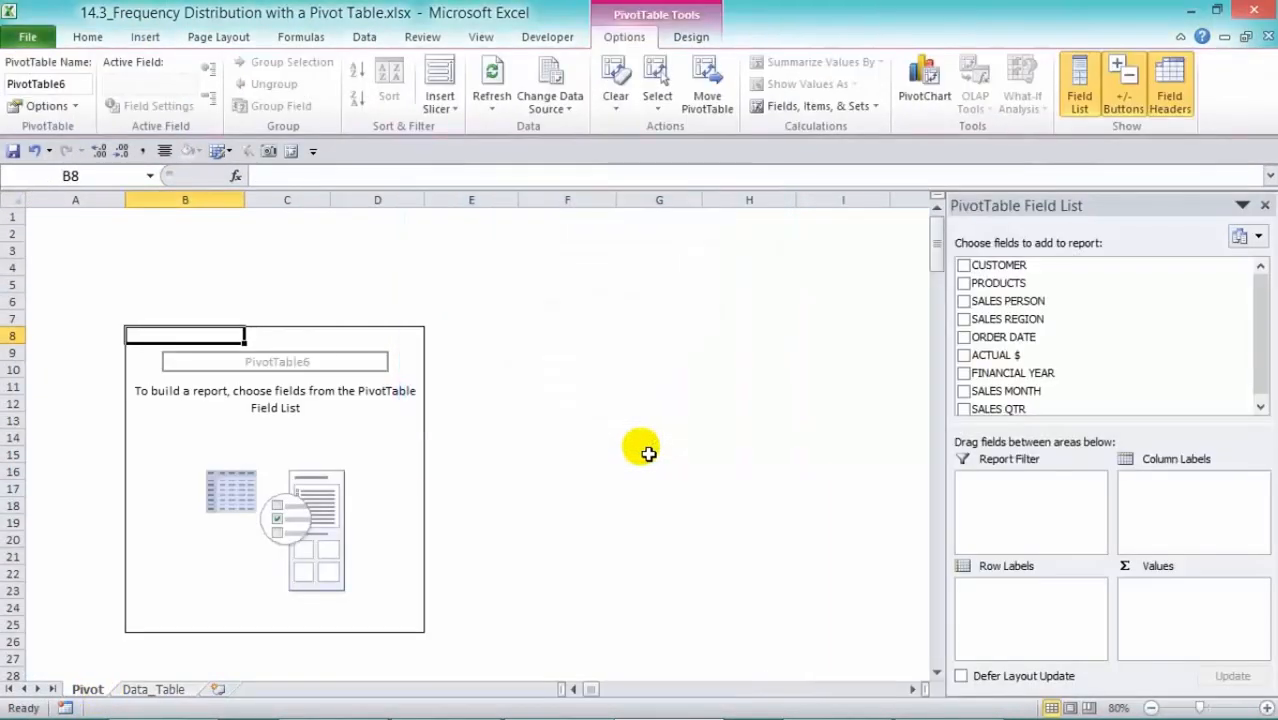
{"action": "mouse_move", "coordinate": [1040, 355]}
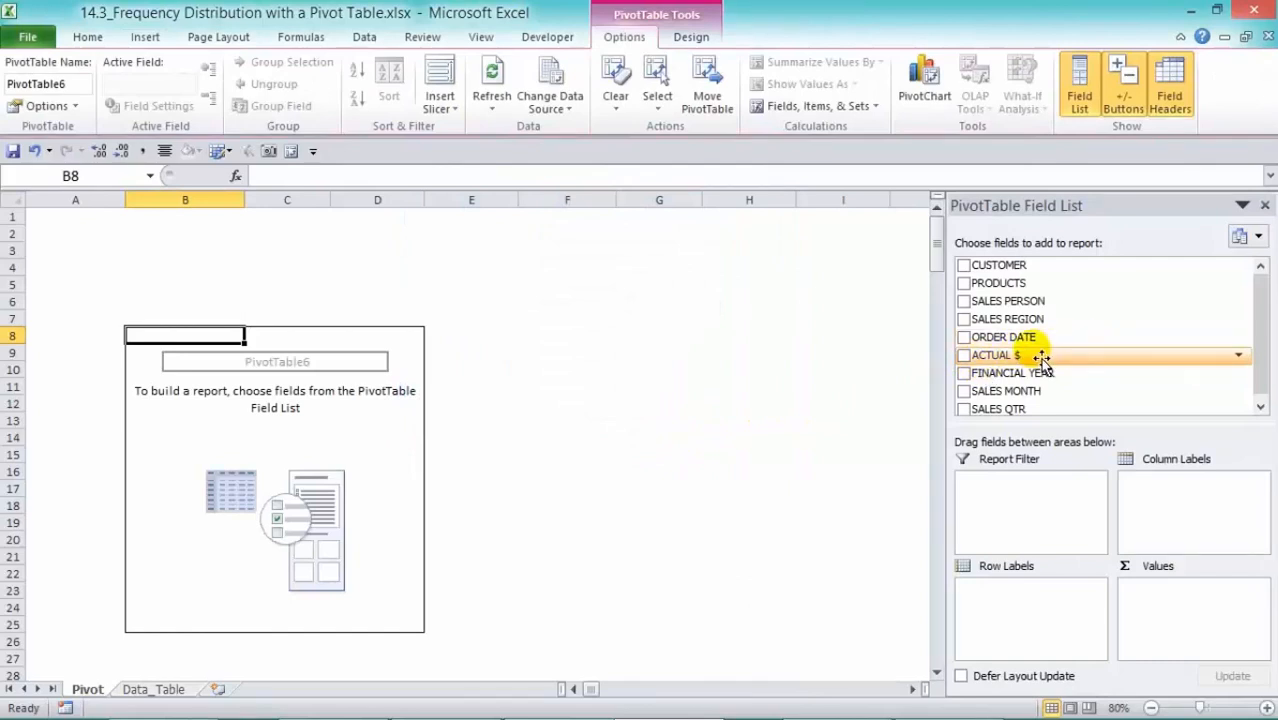
{"action": "left_click", "coordinate": [963, 355]}
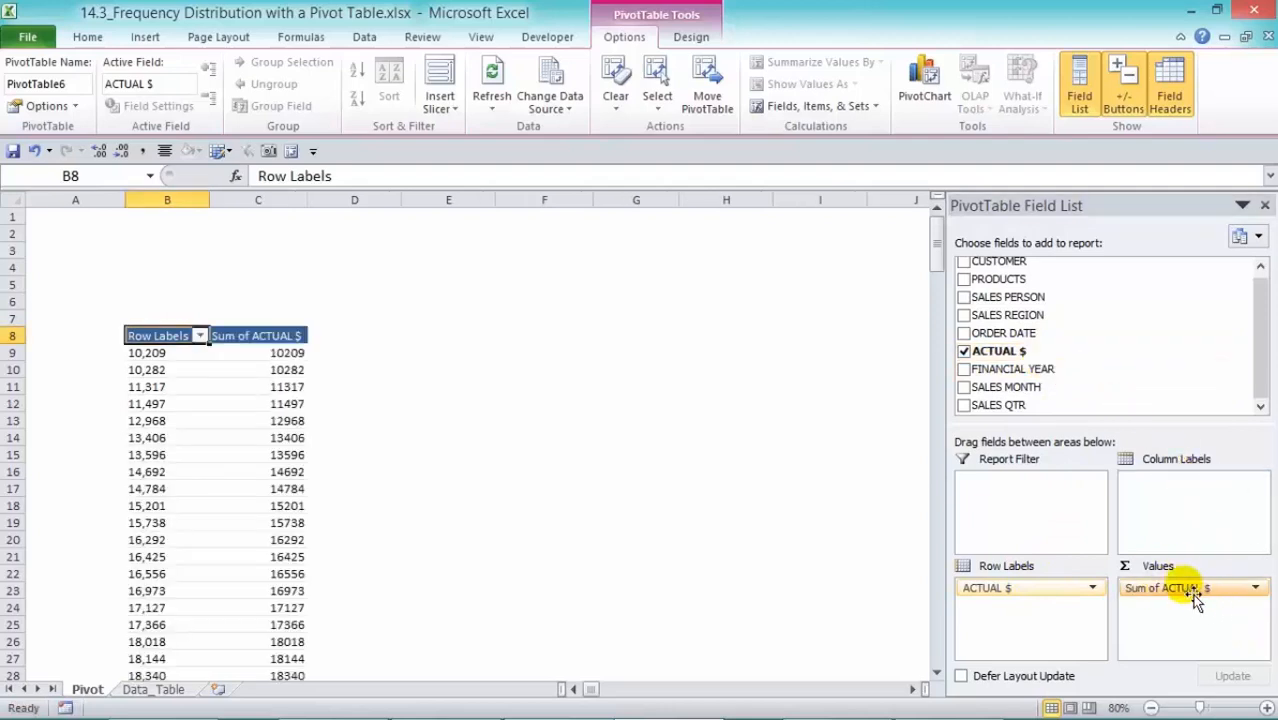
{"action": "left_click", "coordinate": [1163, 587]}
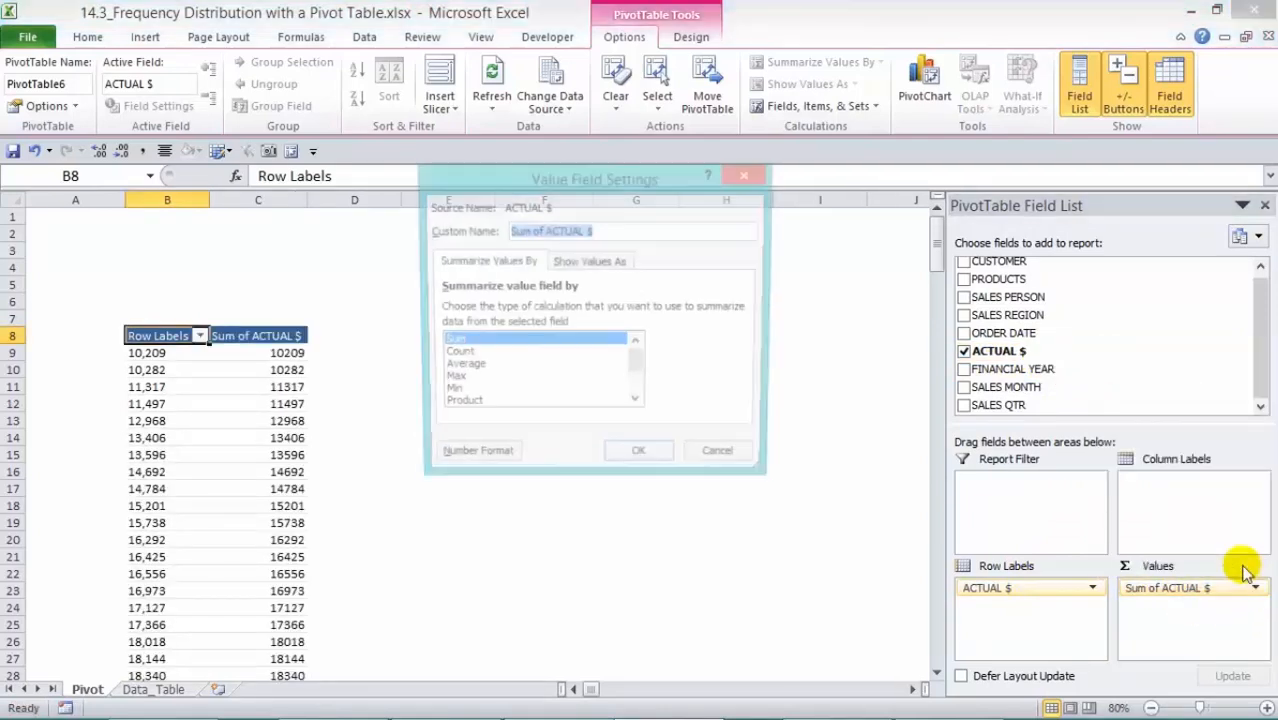
{"action": "left_click", "coordinate": [453, 355]}
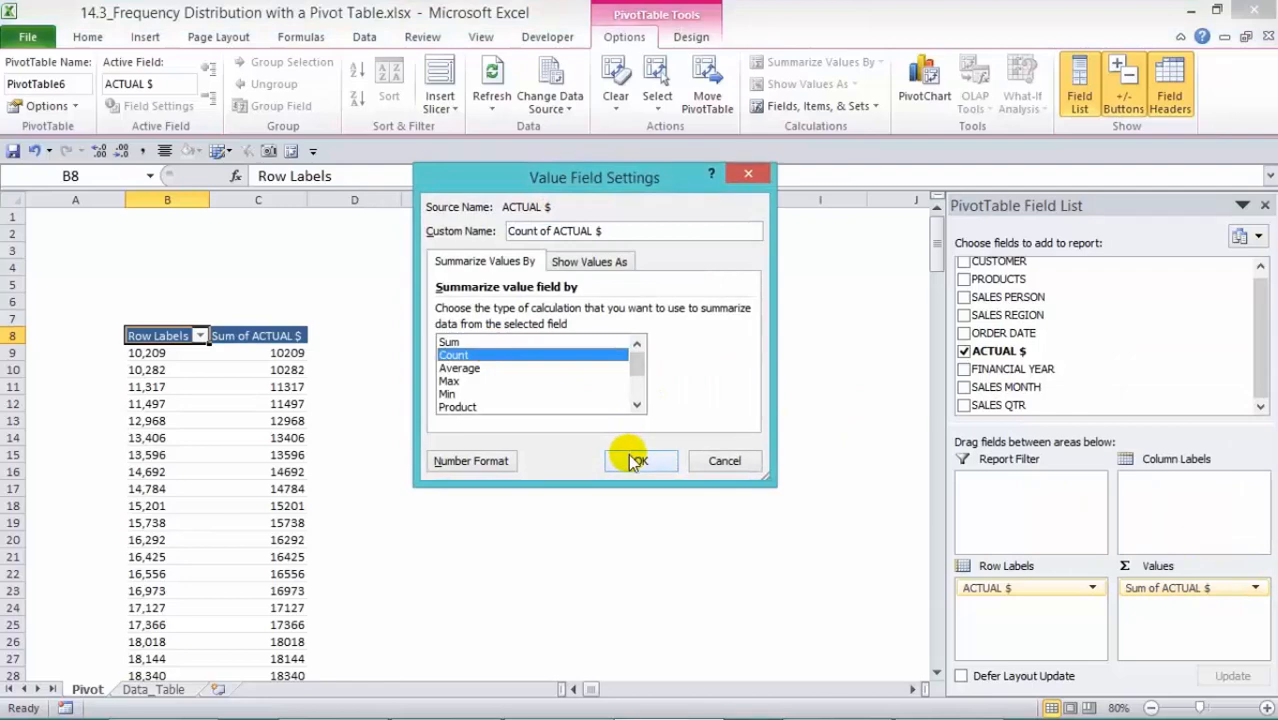
{"action": "left_click", "coordinate": [639, 460]}
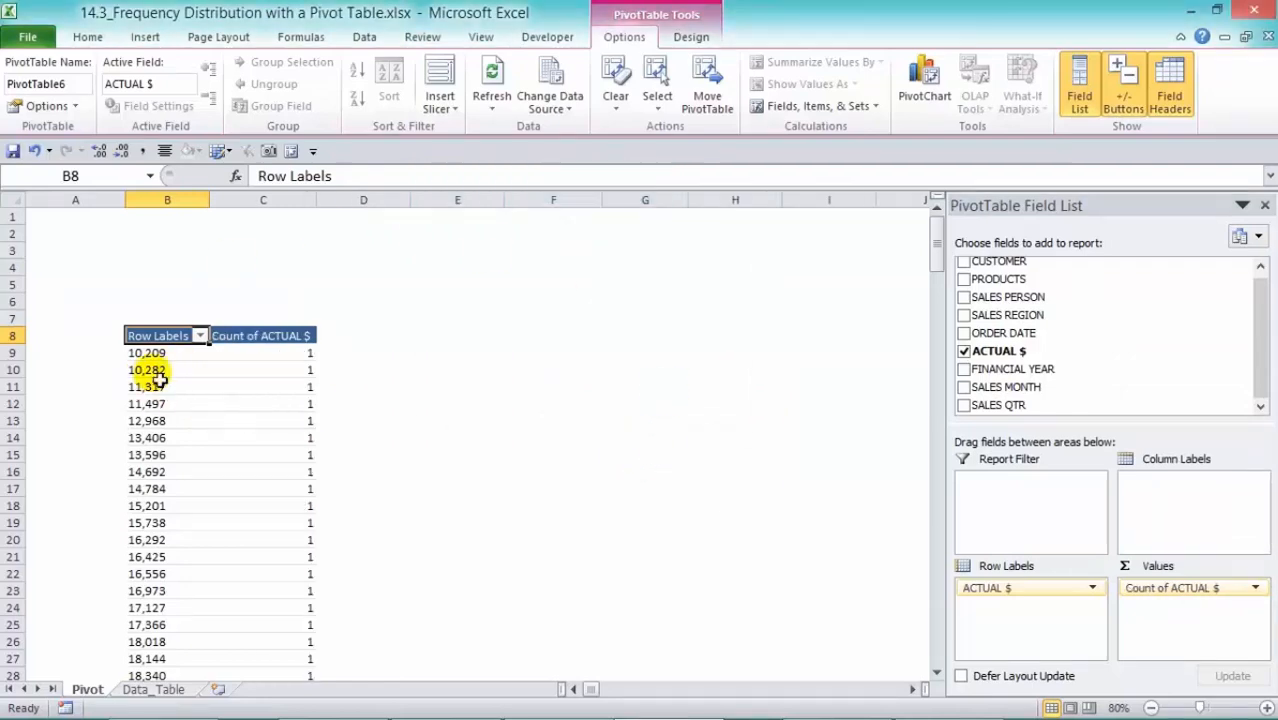
{"action": "mouse_move", "coordinate": [155, 370]}
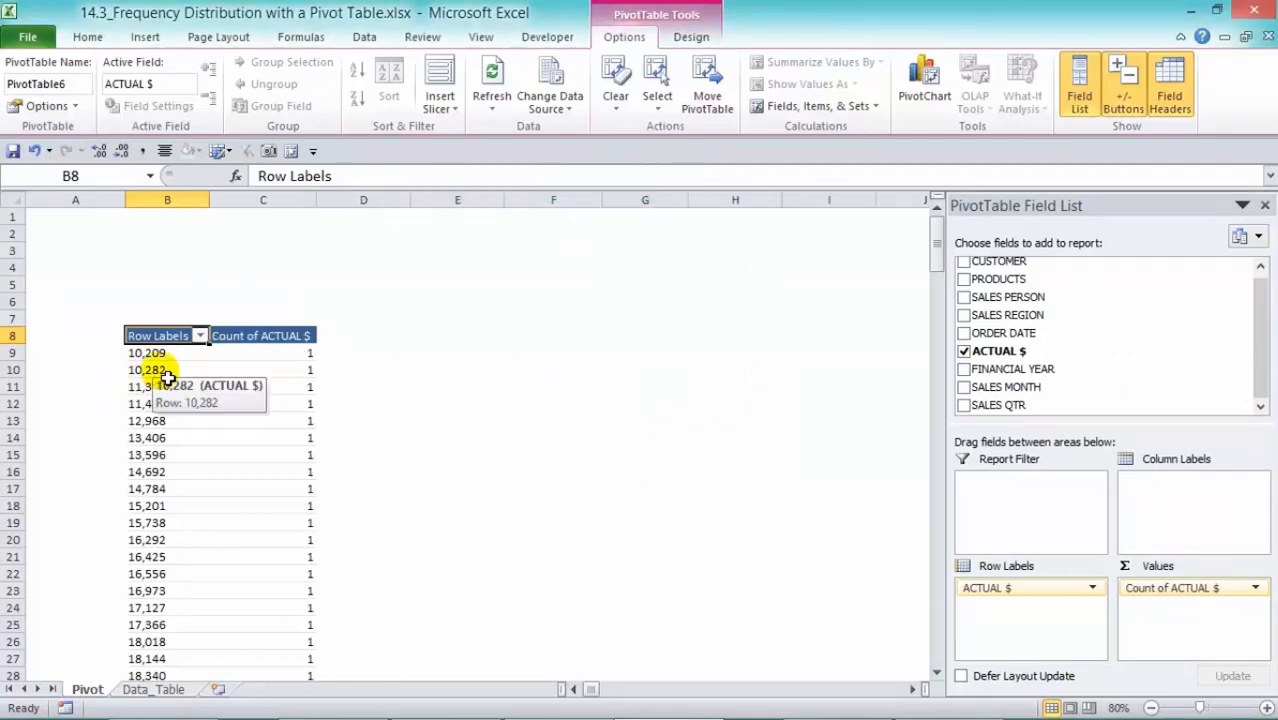
Group the ACTUAL $ row labels from 10000 to 100000 in steps of 10000
{"action": "left_click", "coordinate": [146, 352]}
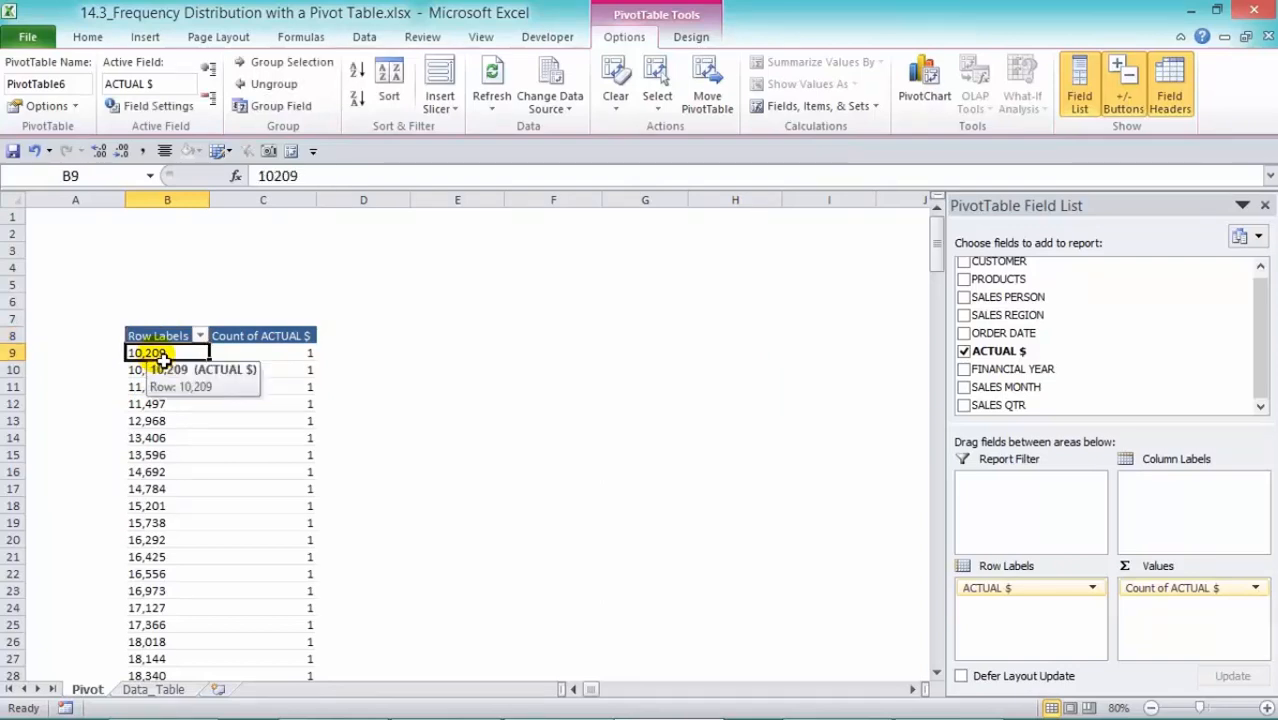
{"action": "right_click", "coordinate": [155, 352]}
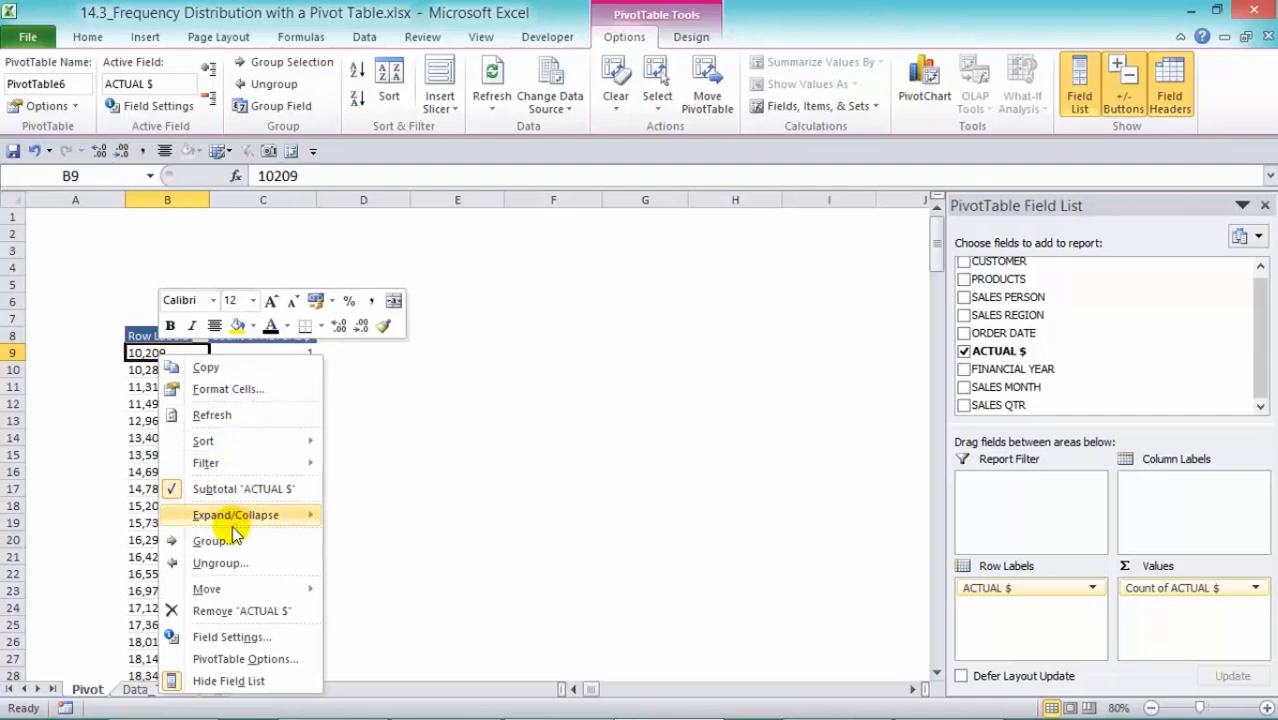
{"action": "left_click", "coordinate": [210, 541]}
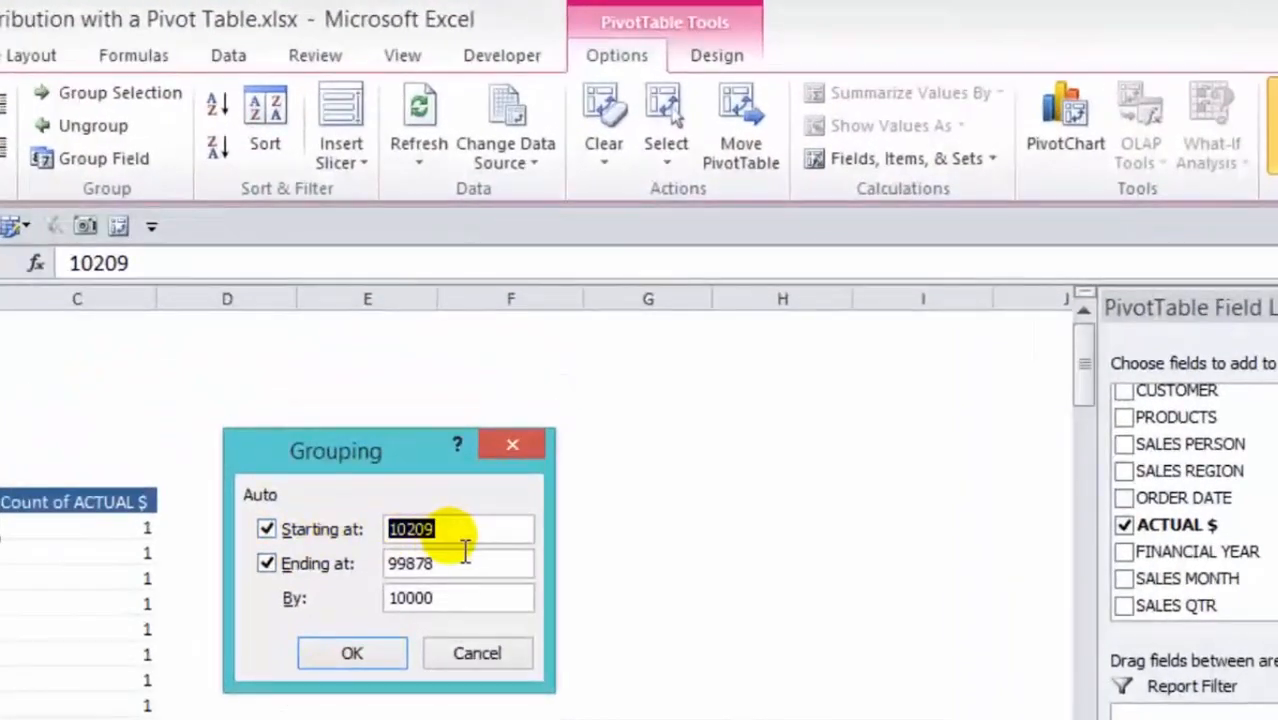
{"action": "mouse_move", "coordinate": [462, 550]}
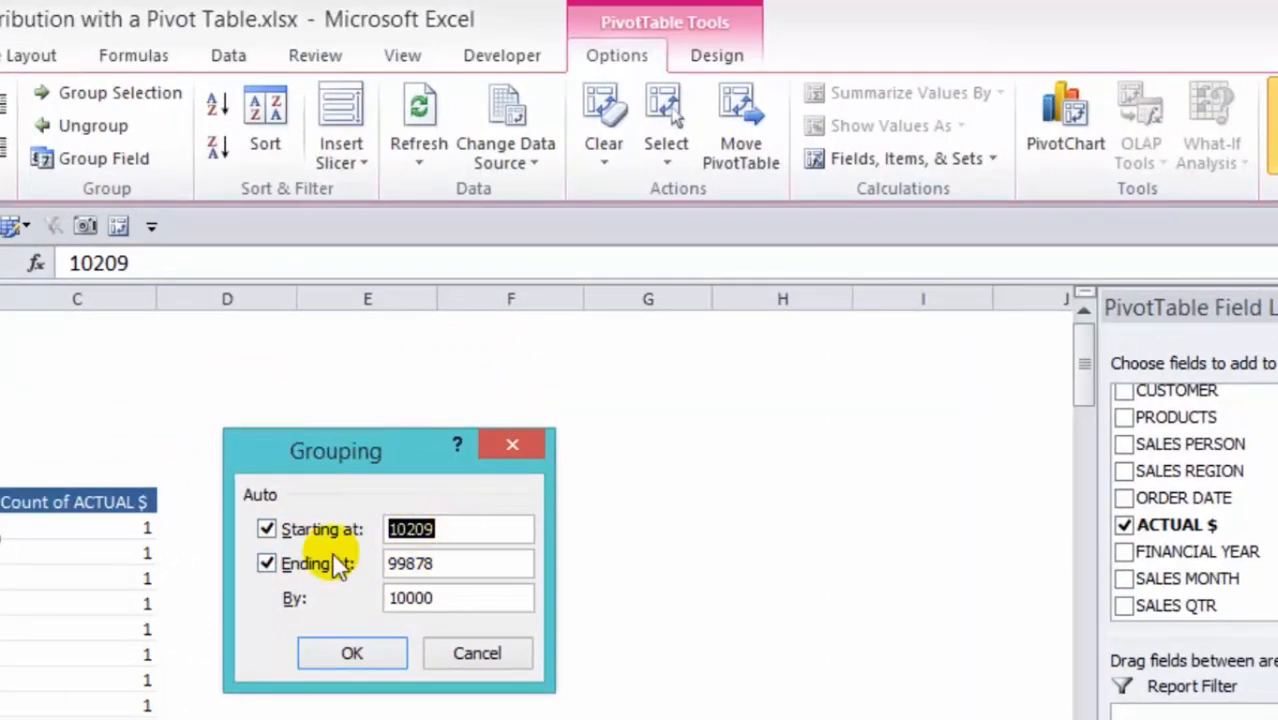
{"action": "mouse_move", "coordinate": [640, 350]}
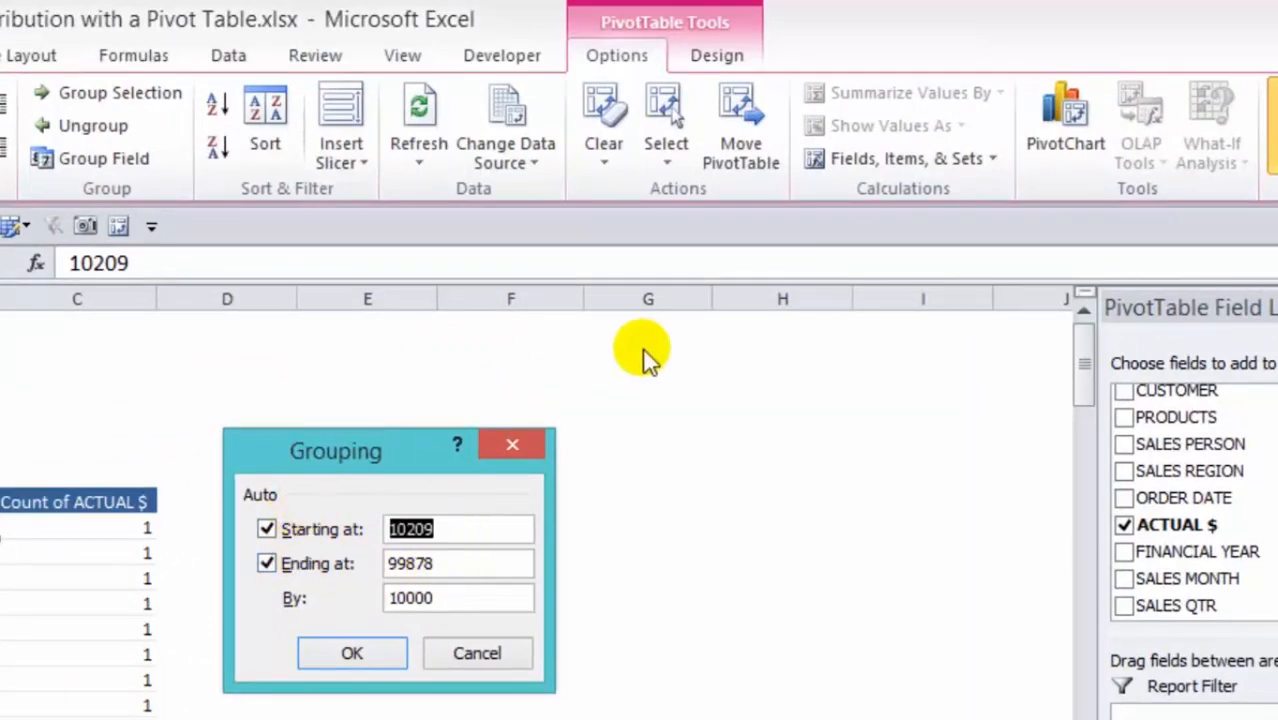
{"action": "type", "text": "10000"}
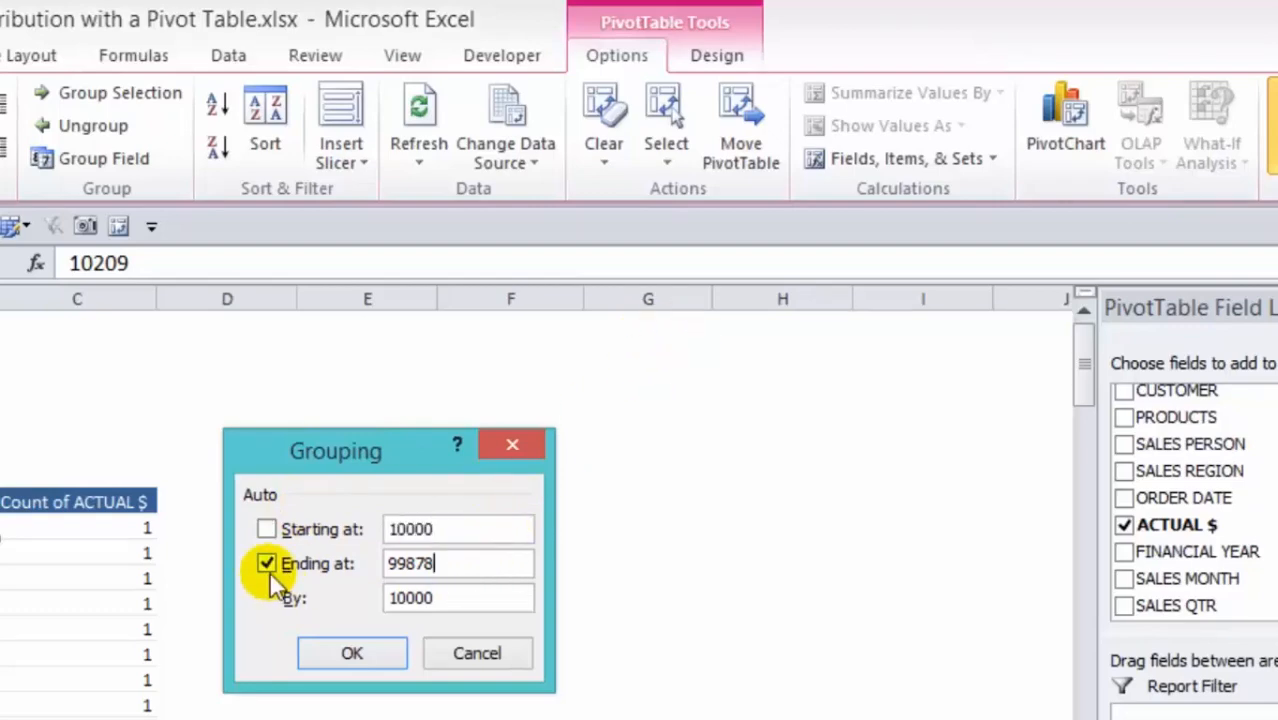
{"action": "left_click", "coordinate": [267, 563]}
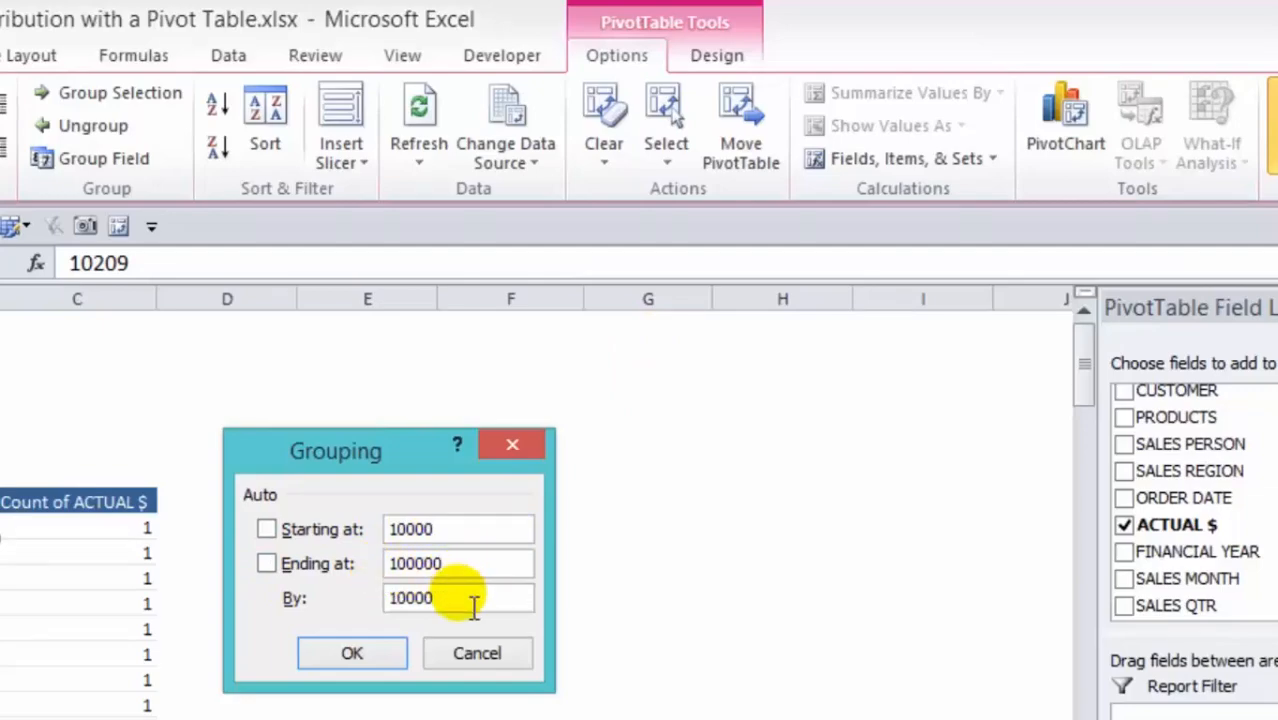
{"action": "left_click", "coordinate": [351, 652]}
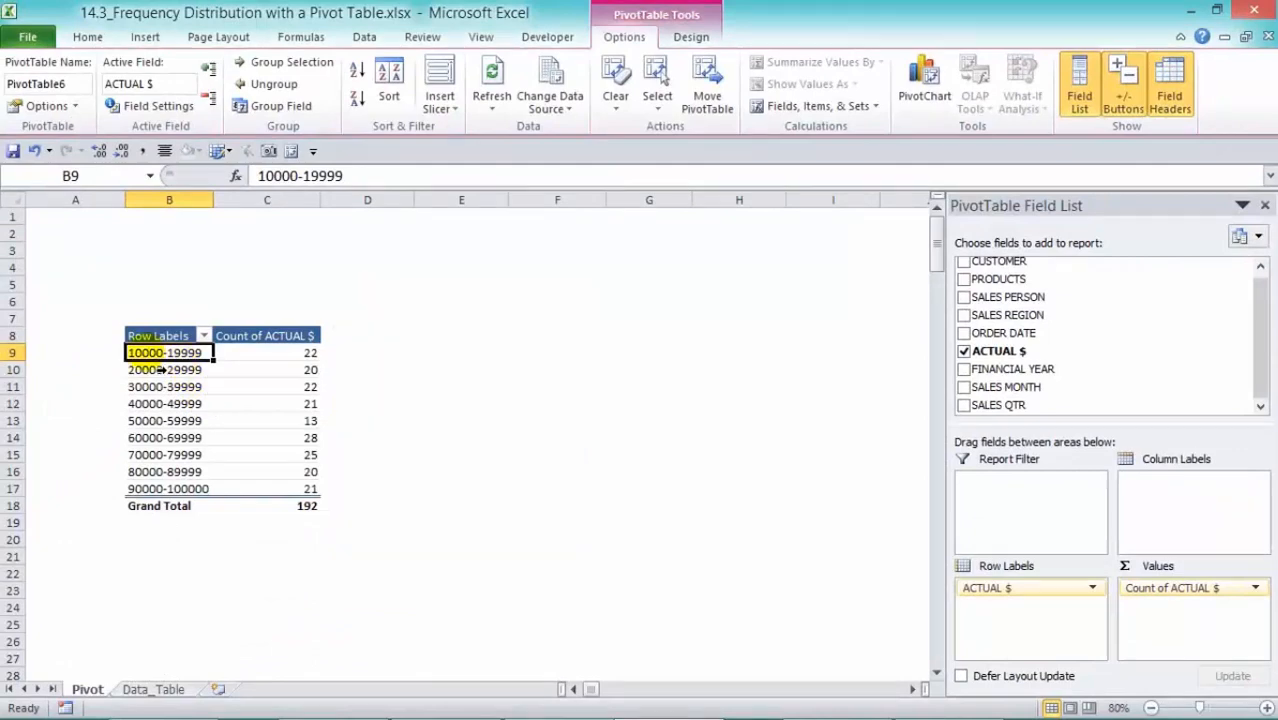
{"action": "mouse_move", "coordinate": [315, 357]}
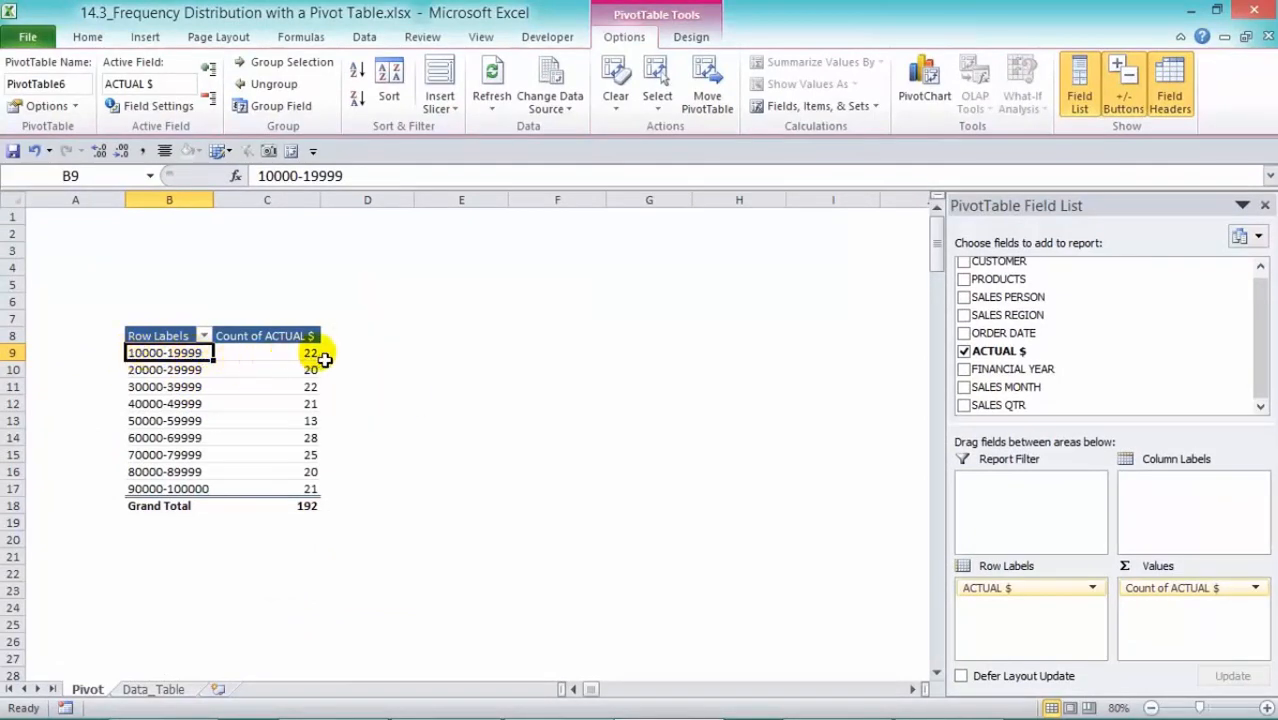
{"action": "mouse_move", "coordinate": [288, 361]}
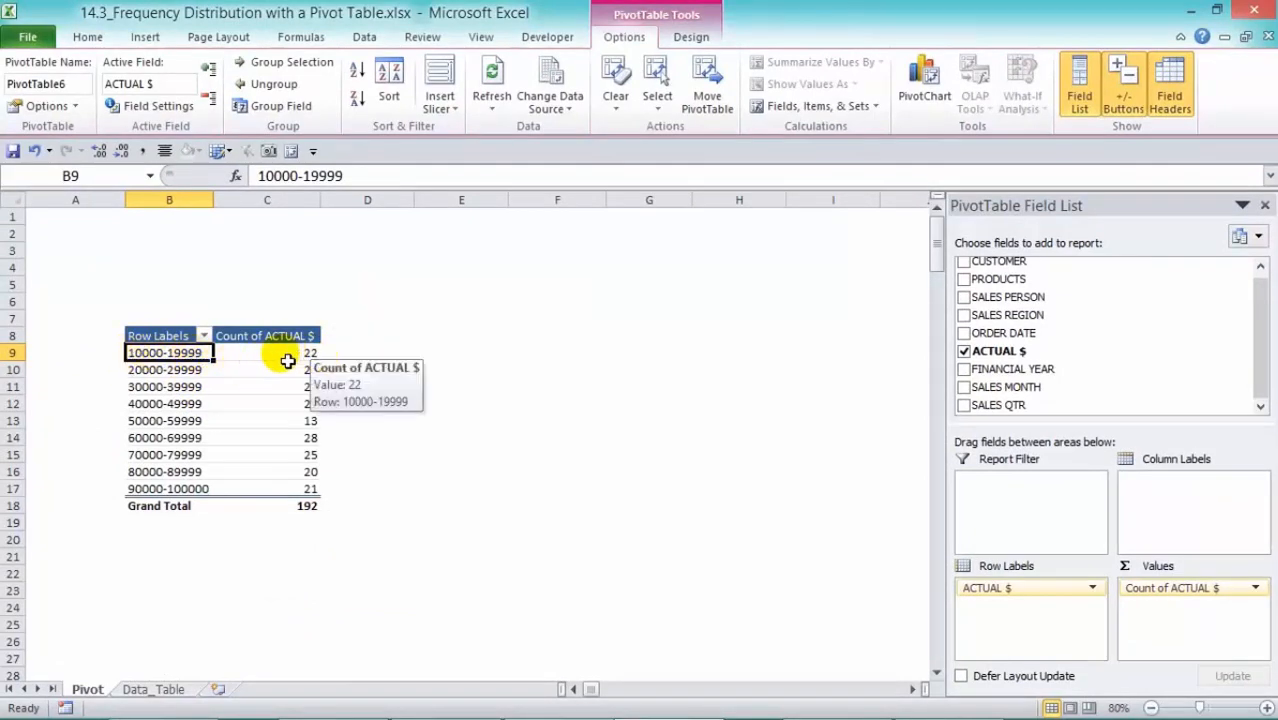
{"action": "left_click", "coordinate": [266, 352]}
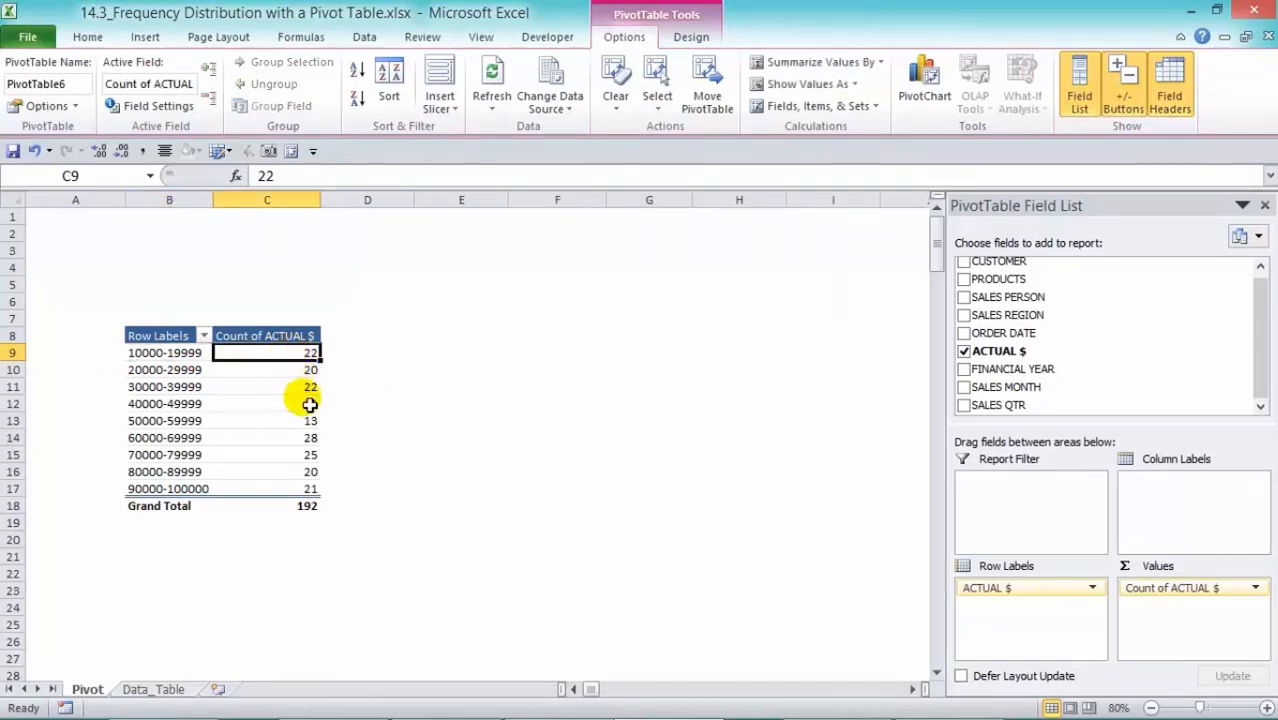
{"action": "mouse_move", "coordinate": [308, 438]}
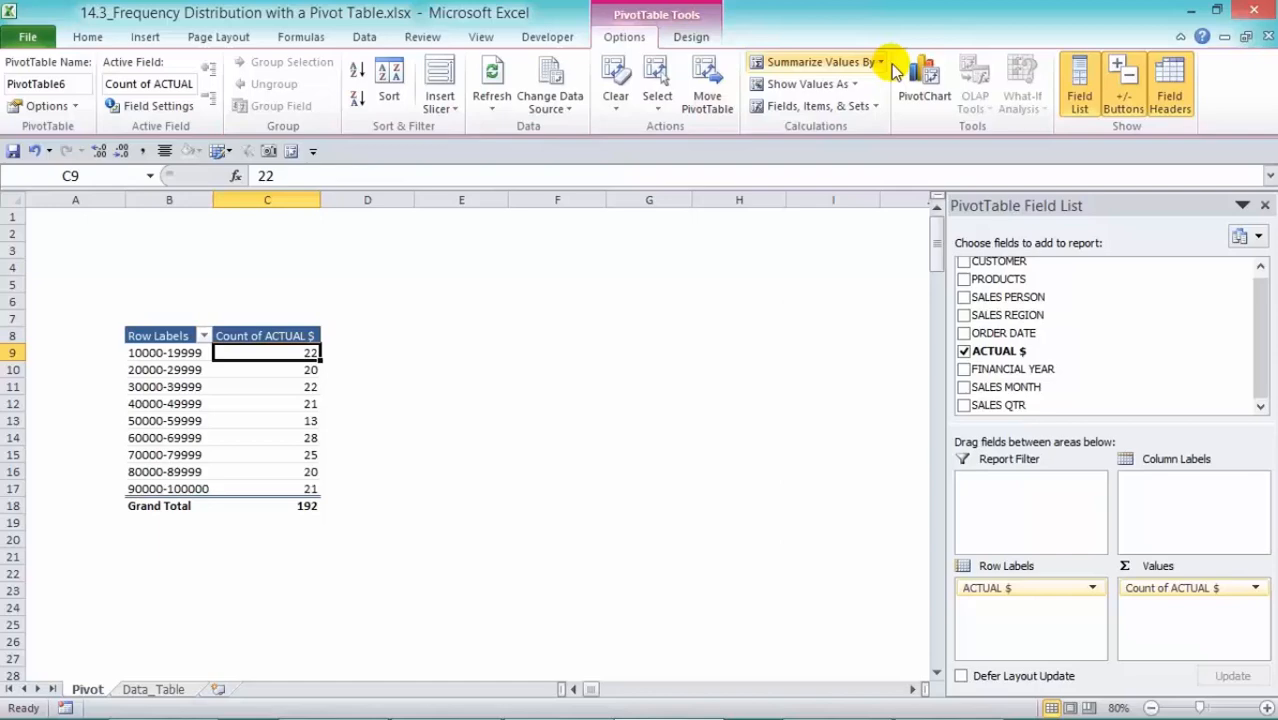
Insert a clustered column PivotChart, hide all its field buttons, and enlarge it
{"action": "left_click", "coordinate": [922, 83]}
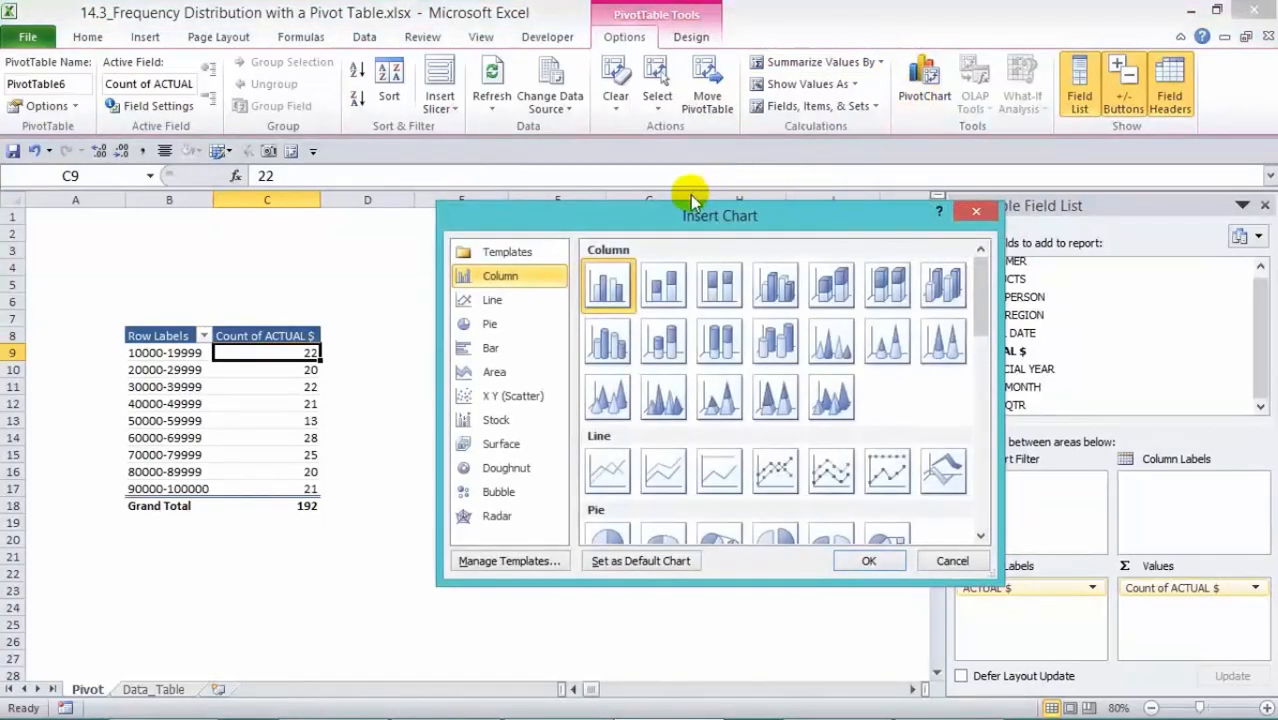
{"action": "left_click", "coordinate": [867, 560]}
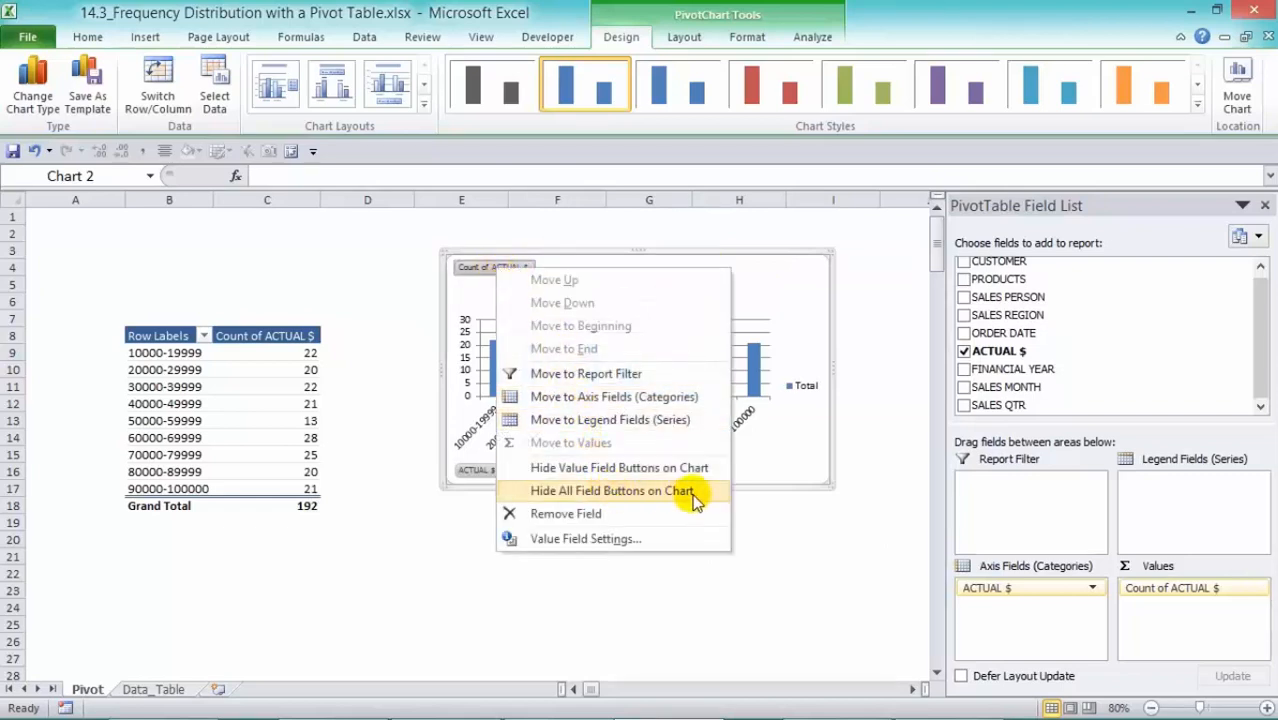
{"action": "left_click", "coordinate": [612, 490]}
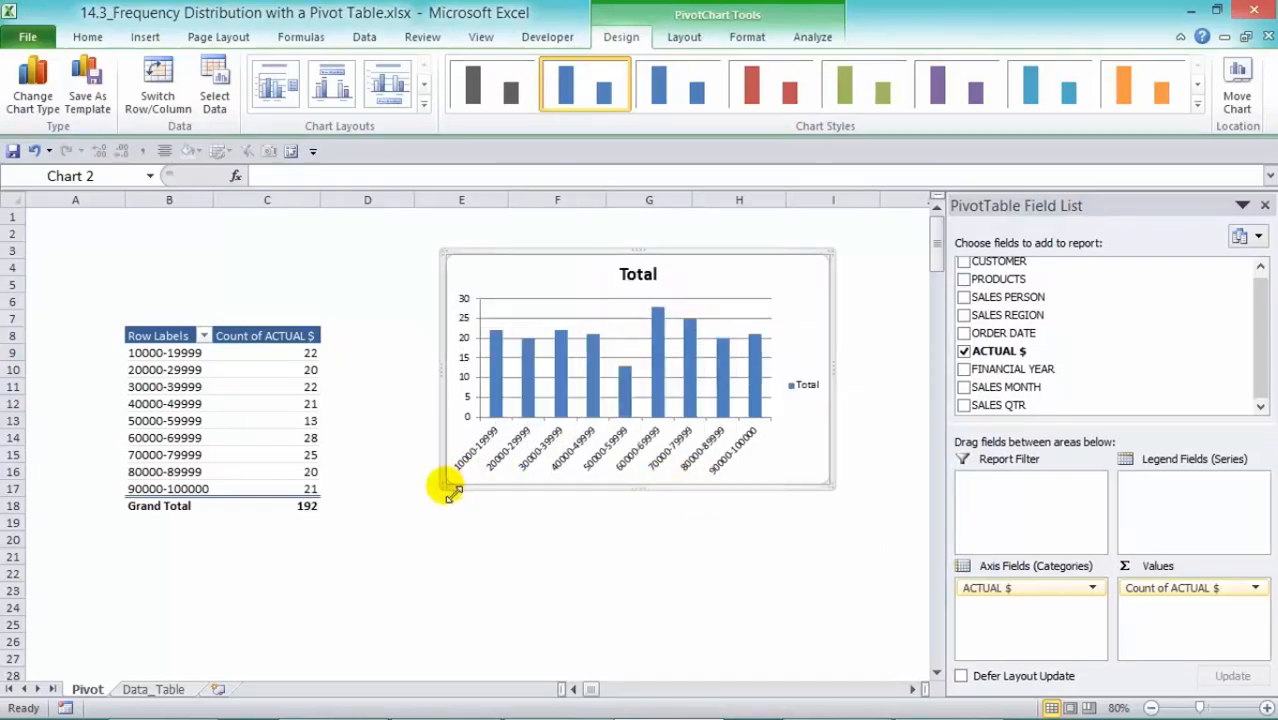
{"action": "left_click_drag", "start_coordinate": [450, 495], "coordinate": [395, 545]}
{"action": "type", "text": "Frequency Ditribution of Sales"}
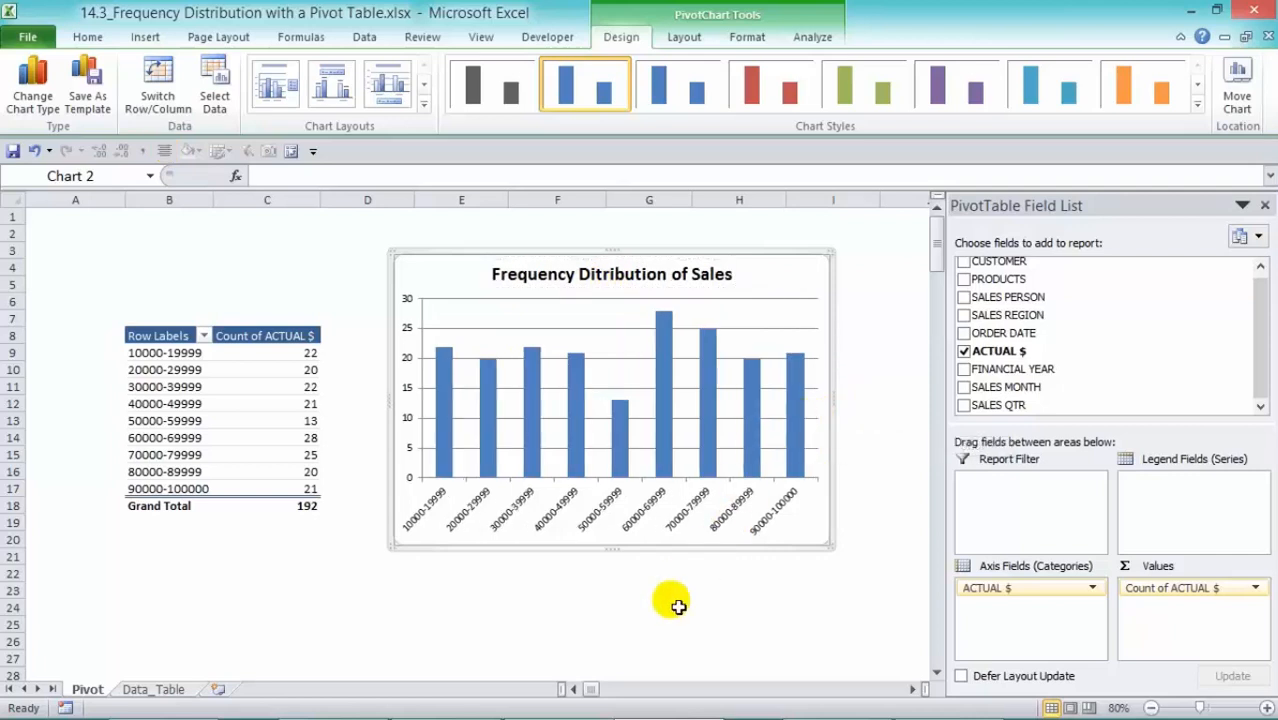
{"action": "mouse_move", "coordinate": [554, 298]}
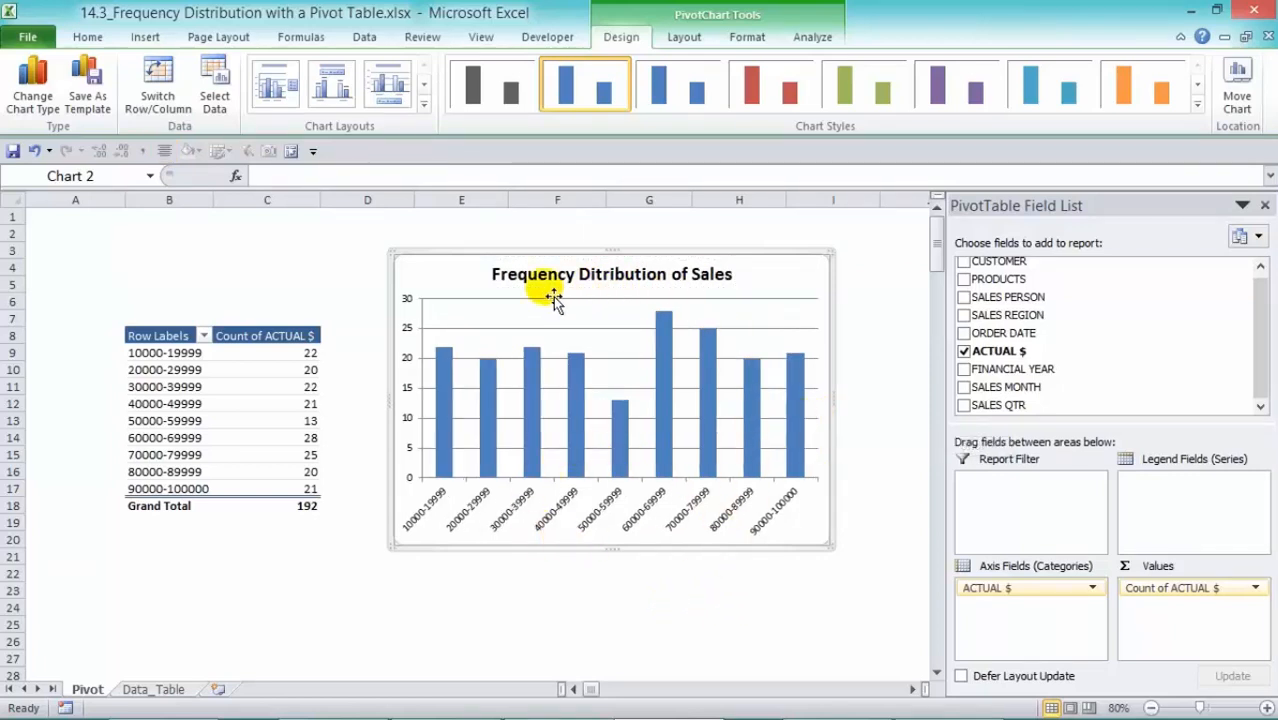
{"action": "mouse_move", "coordinate": [405, 535]}
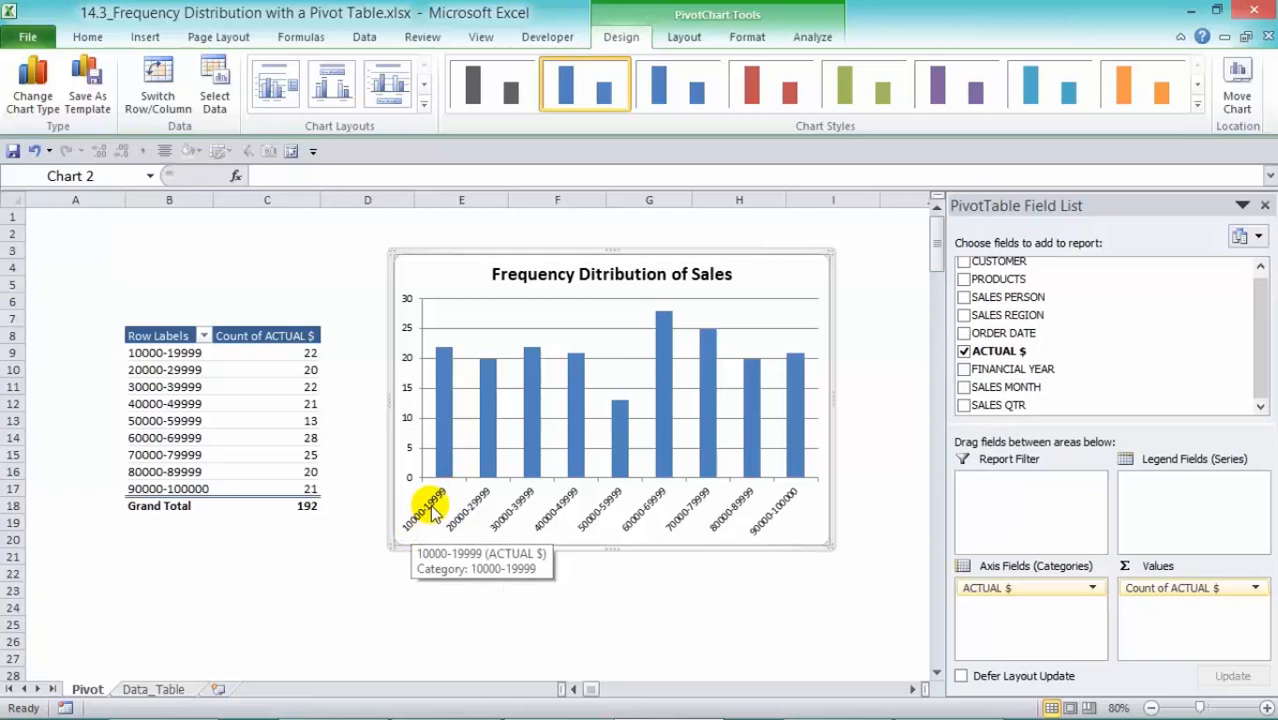
{"action": "mouse_move", "coordinate": [445, 355]}
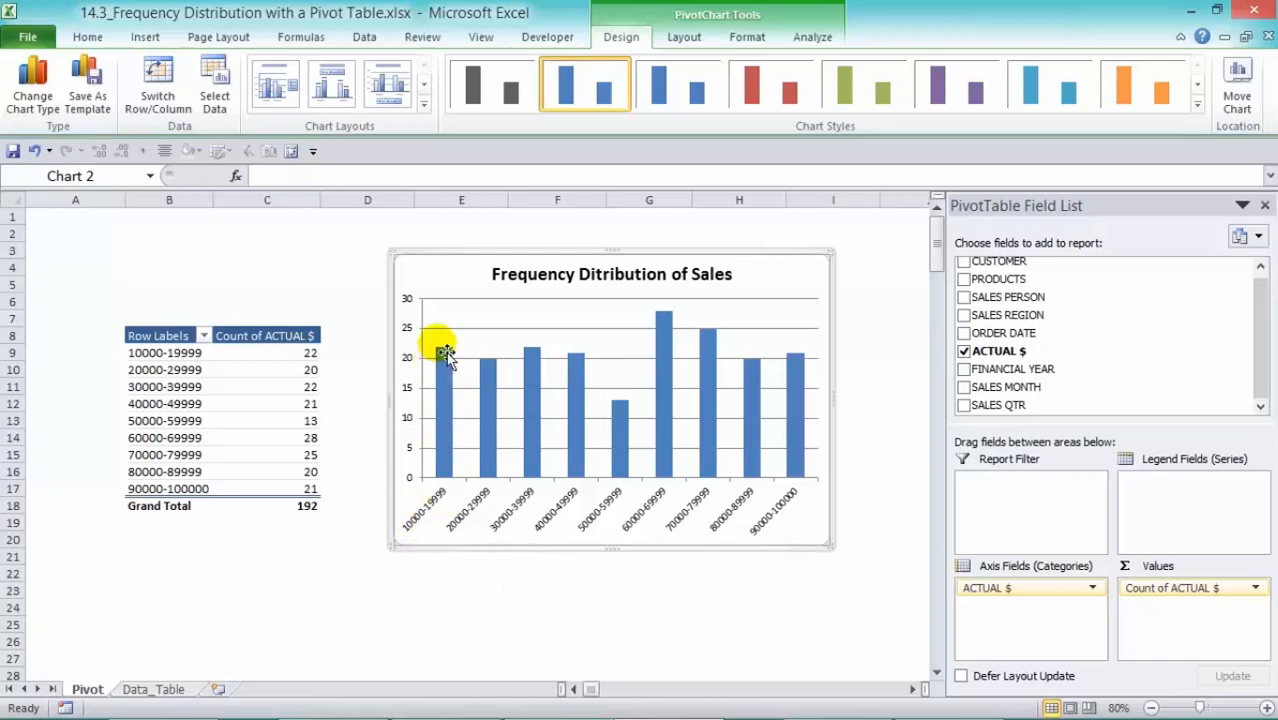
{"action": "mouse_move", "coordinate": [443, 360]}
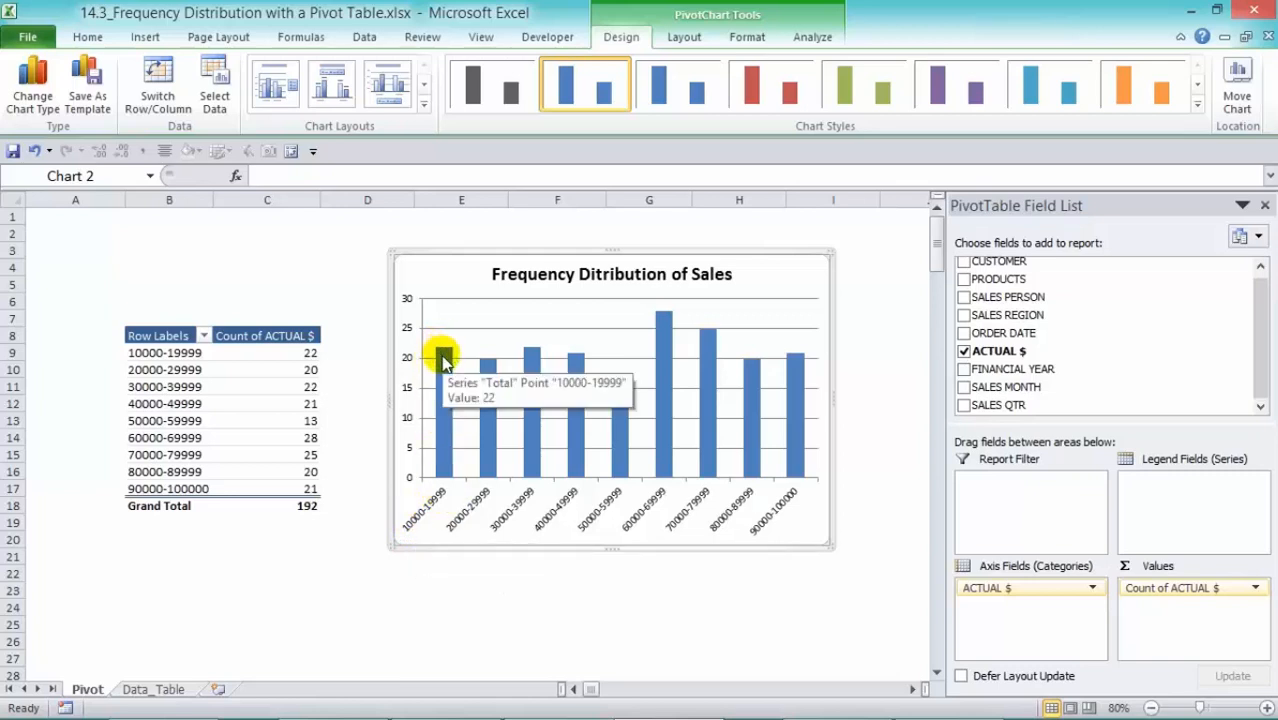
{"action": "mouse_move", "coordinate": [563, 493]}
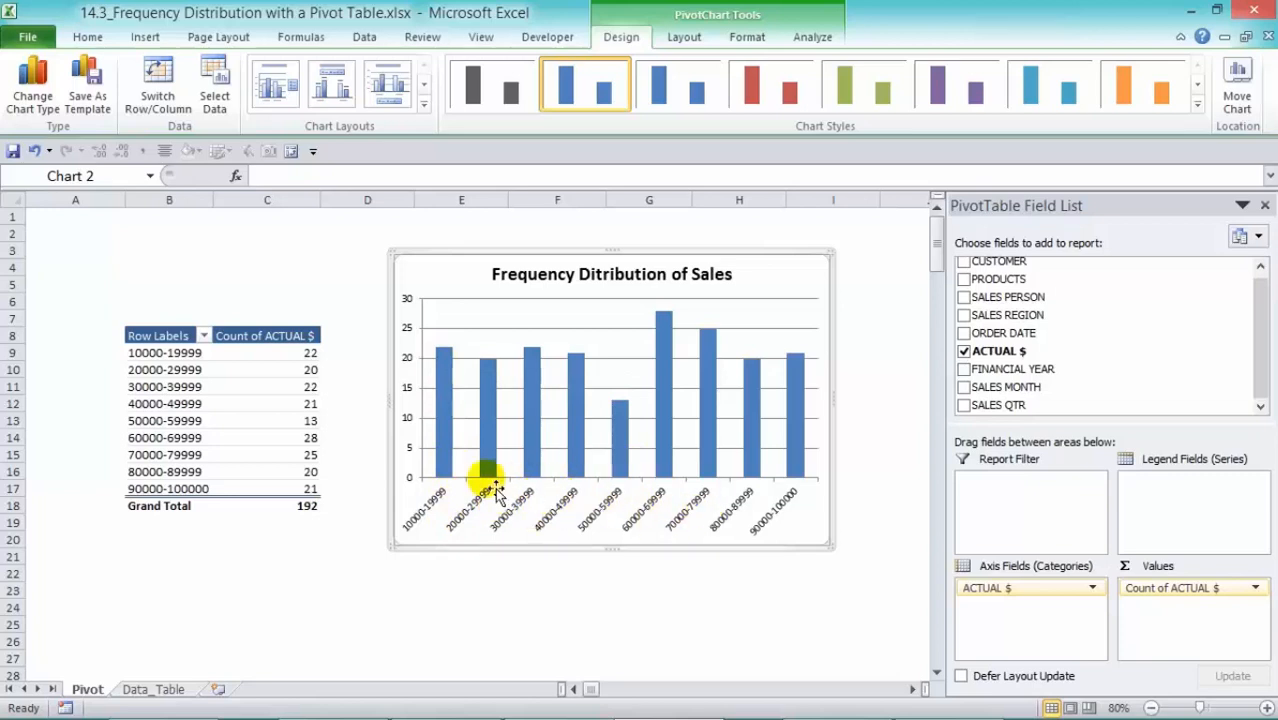
{"action": "mouse_move", "coordinate": [745, 440]}
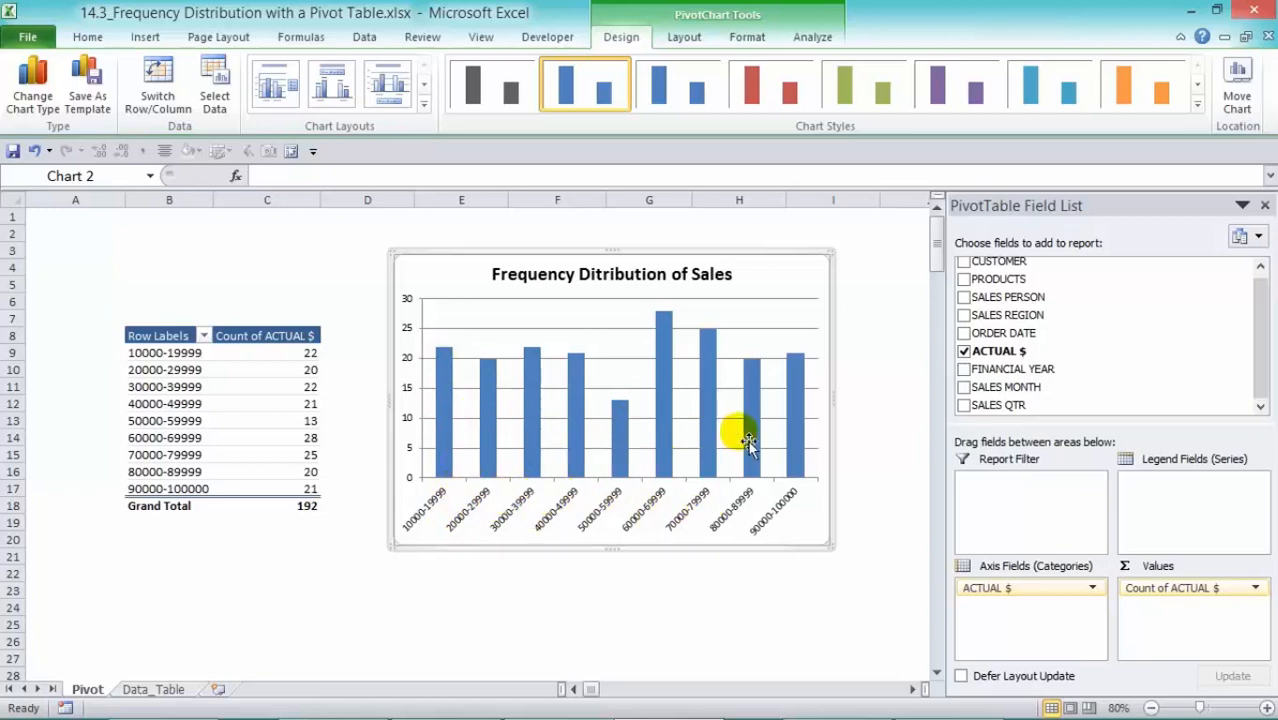
{"action": "mouse_move", "coordinate": [748, 440]}
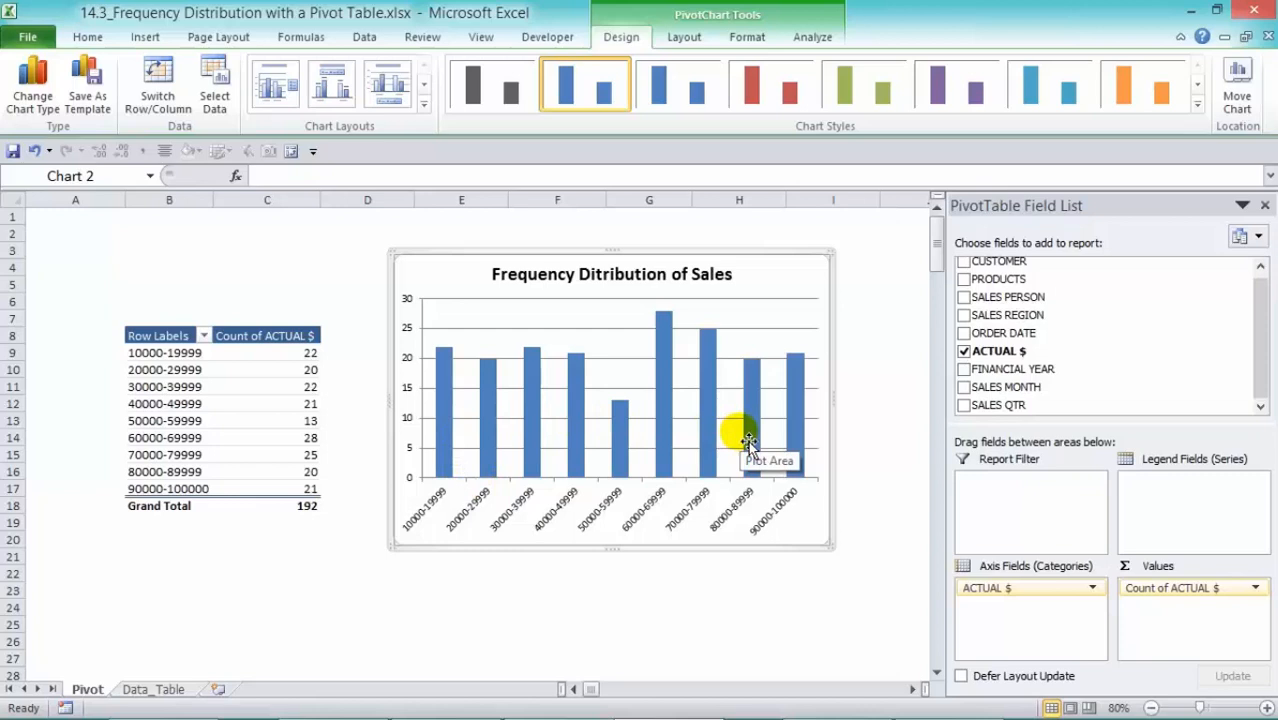